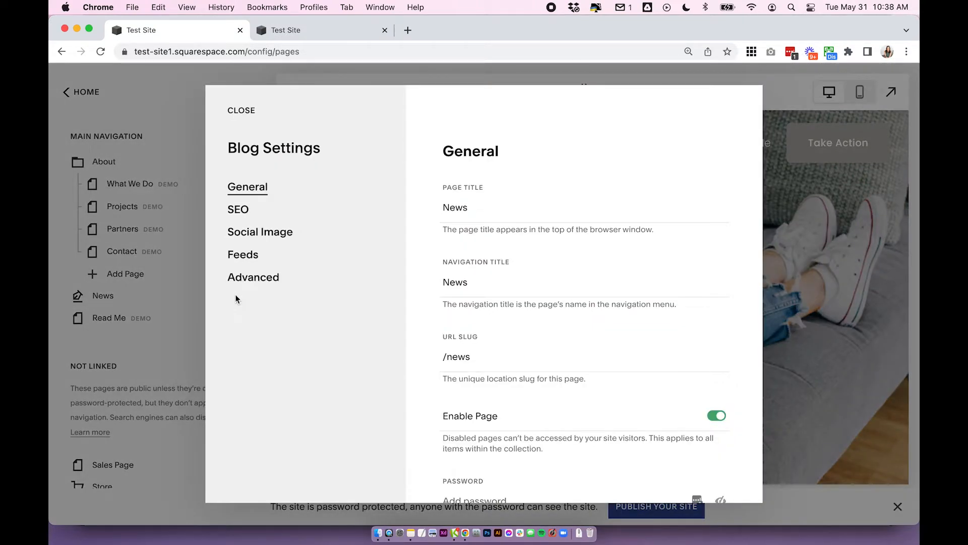
Replace the page title News with Blog in the blog's general settings
double_click(460, 337)
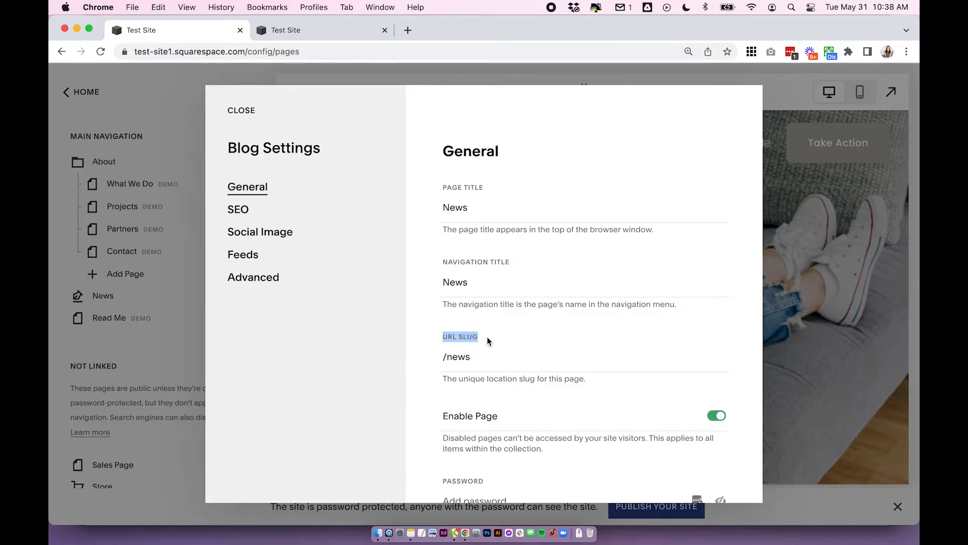
mouse_move(429, 335)
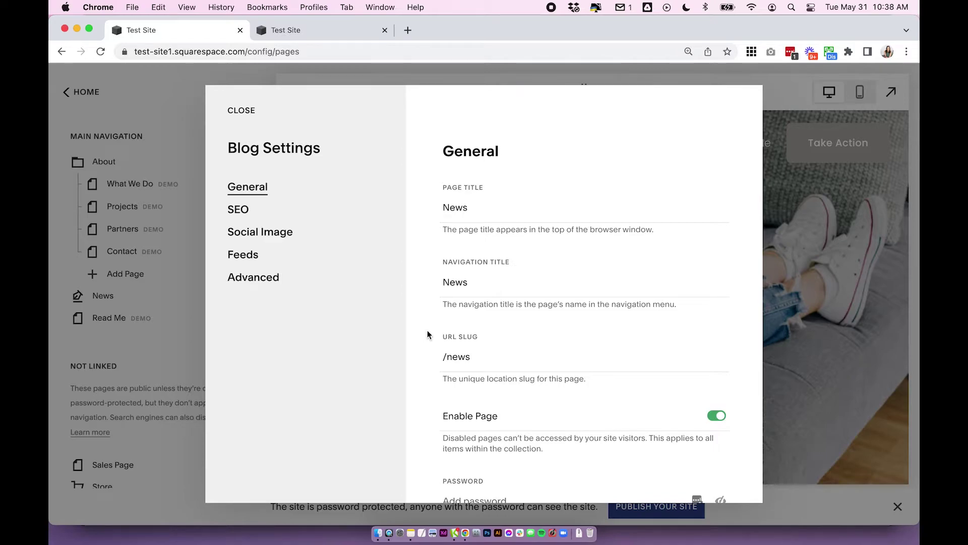
type("Blog")
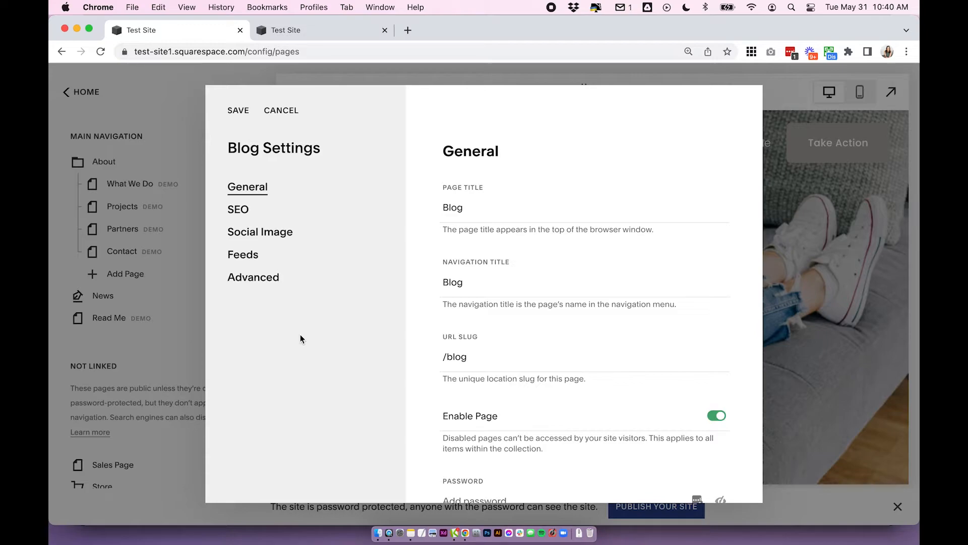
mouse_move(403, 343)
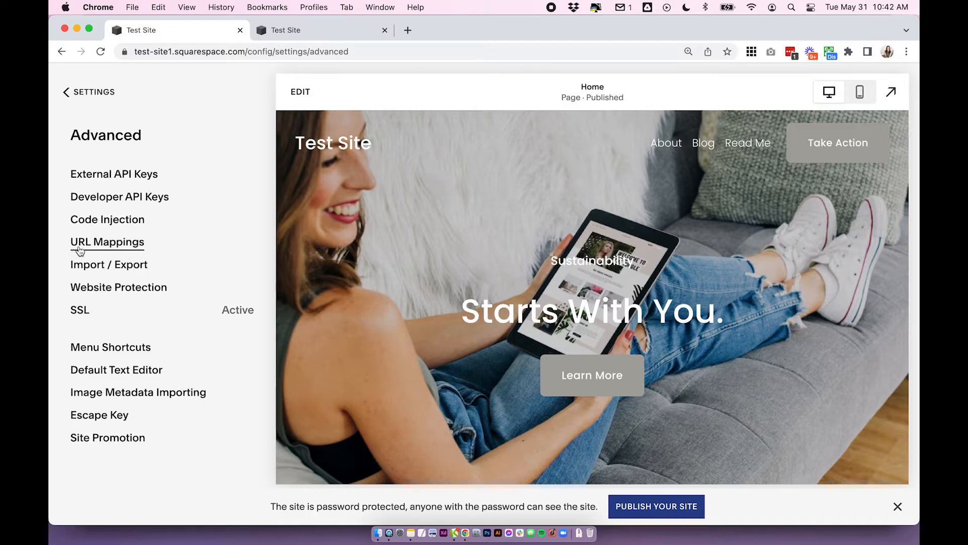
Go to the site's URL Mappings settings from the Advanced list
left_click(107, 241)
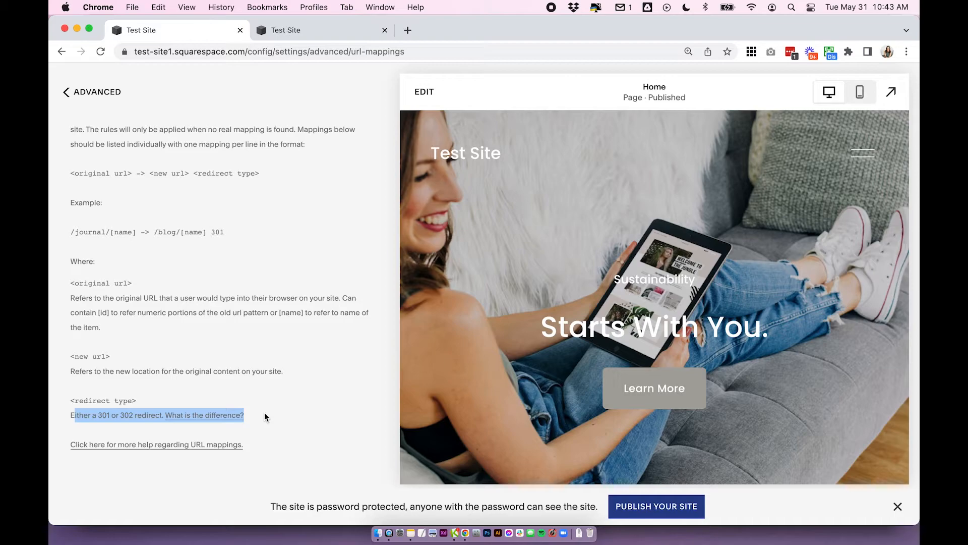
Follow the URL mappings help link to the redirects help page
left_click(203, 414)
type("/news -> /blog 301")
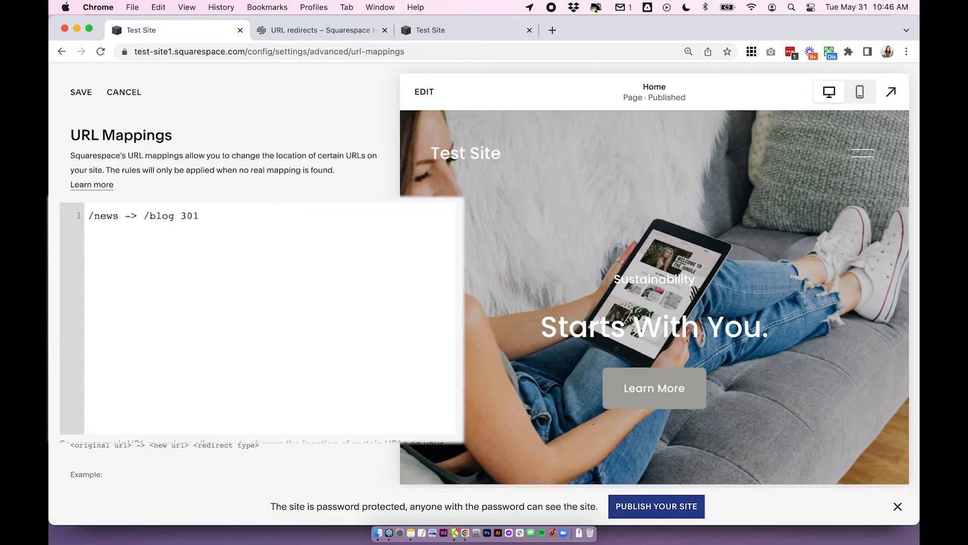
left_click(180, 216)
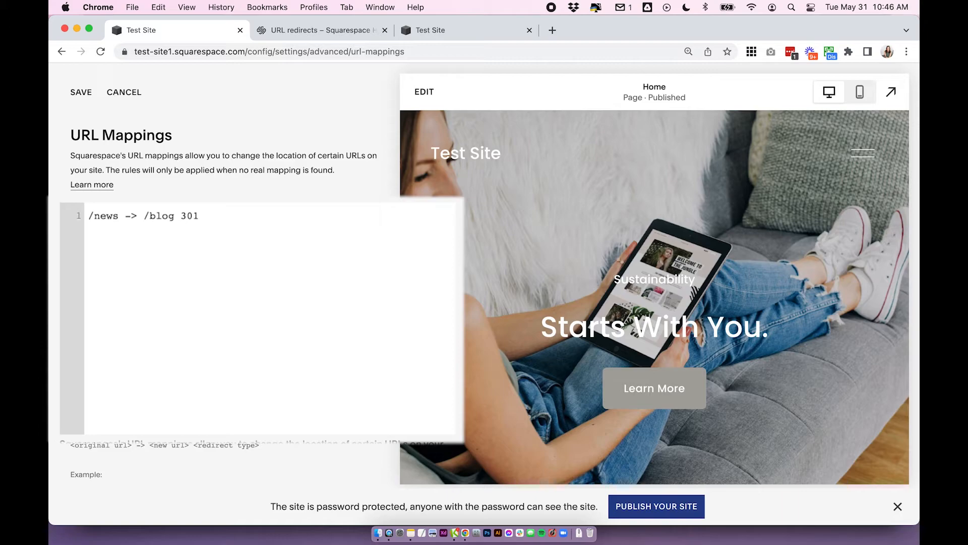
Add the rule /blog/this-is-the-name-of-the-original-post -> /blog/thisisthe 301
type("/blog/this-is-the-name-of-the-original-post -> /blog/thisisthe 301")
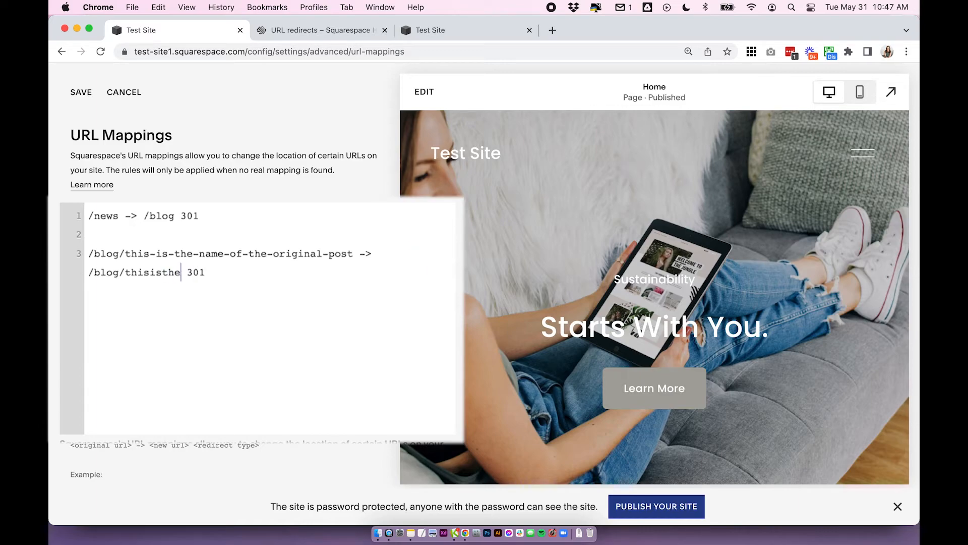